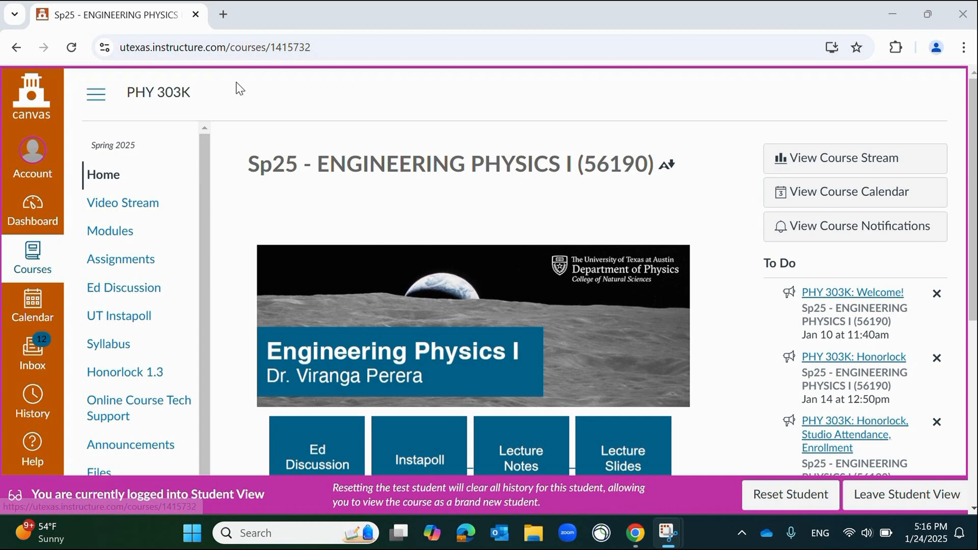
# Launch the Honorlock Verification Environment exam from the course's Honorlock 1.3 page
pyautogui.click(125, 372)
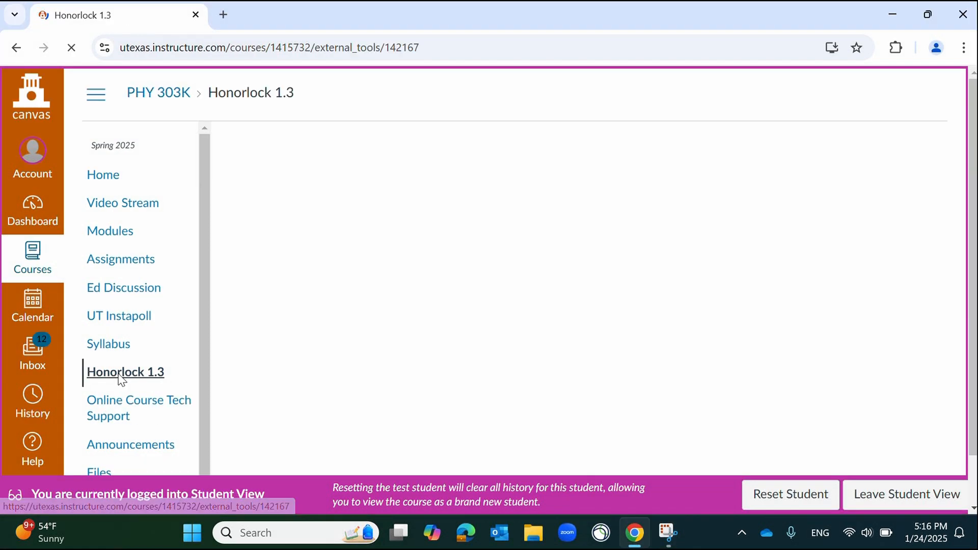
pyautogui.click(124, 371)
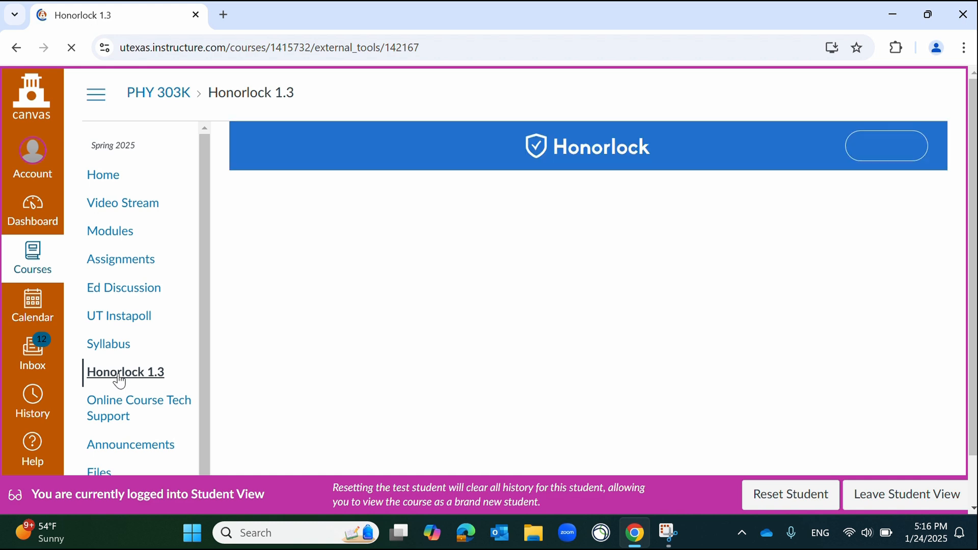
pyautogui.click(124, 372)
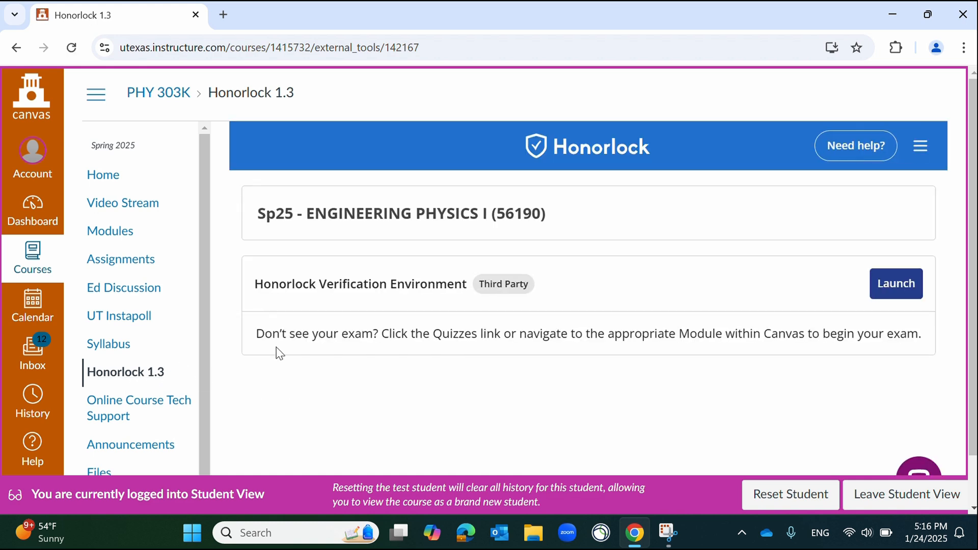
pyautogui.moveTo(223, 282)
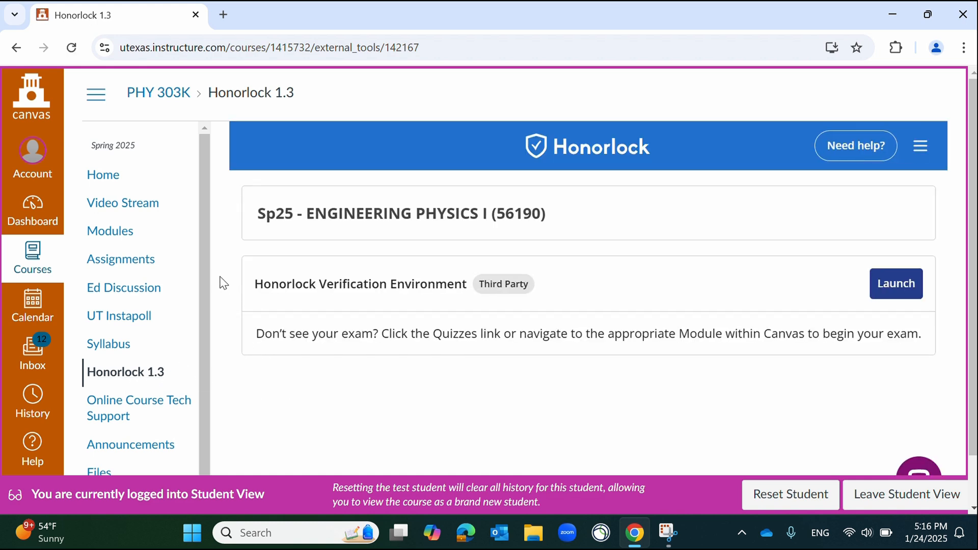
pyautogui.moveTo(895, 283)
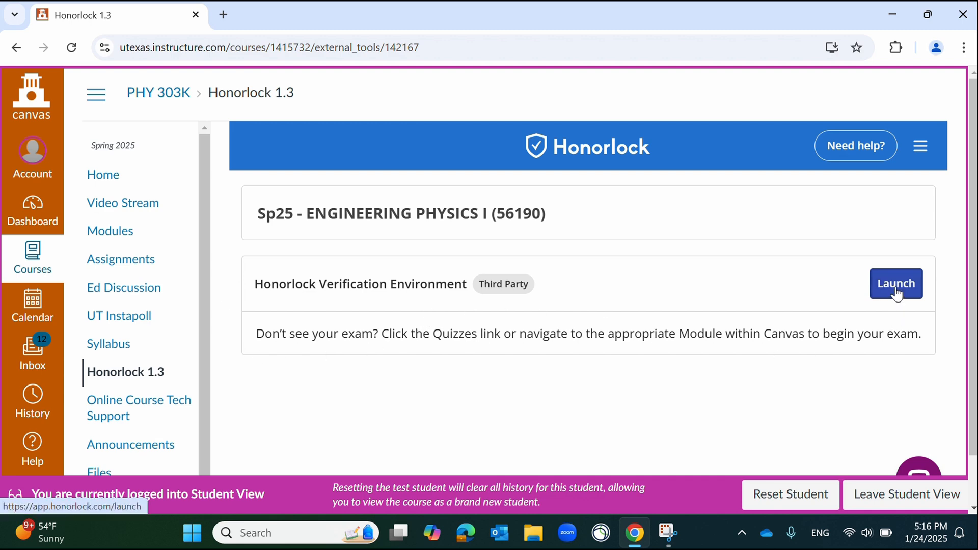
pyautogui.click(896, 284)
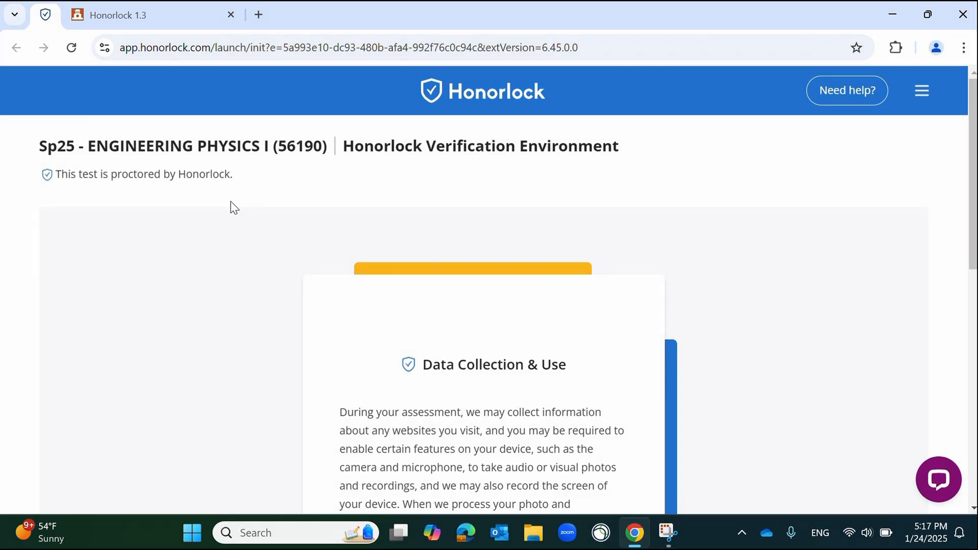
# Accept the data collection authorization and Terms of Service, then continue to the system check
pyautogui.scroll(-3)
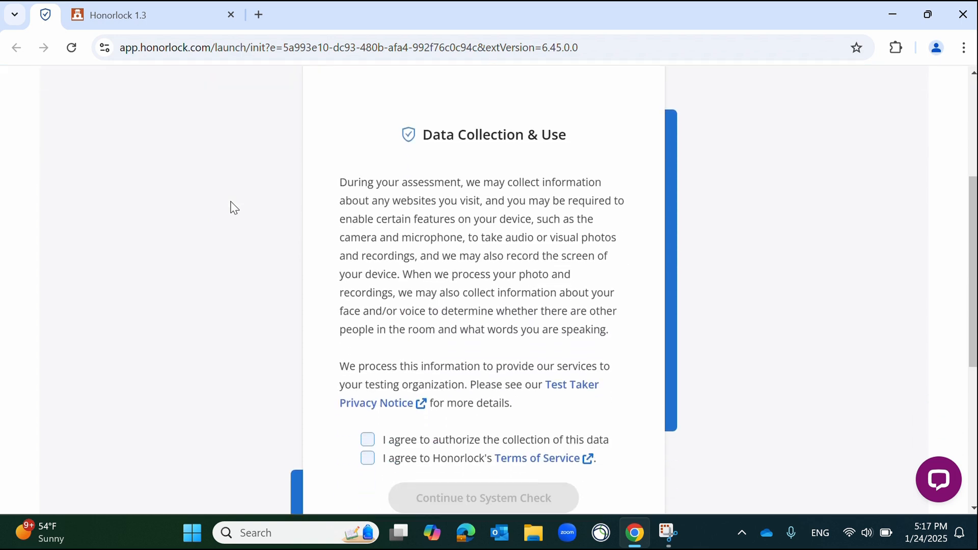
pyautogui.click(368, 440)
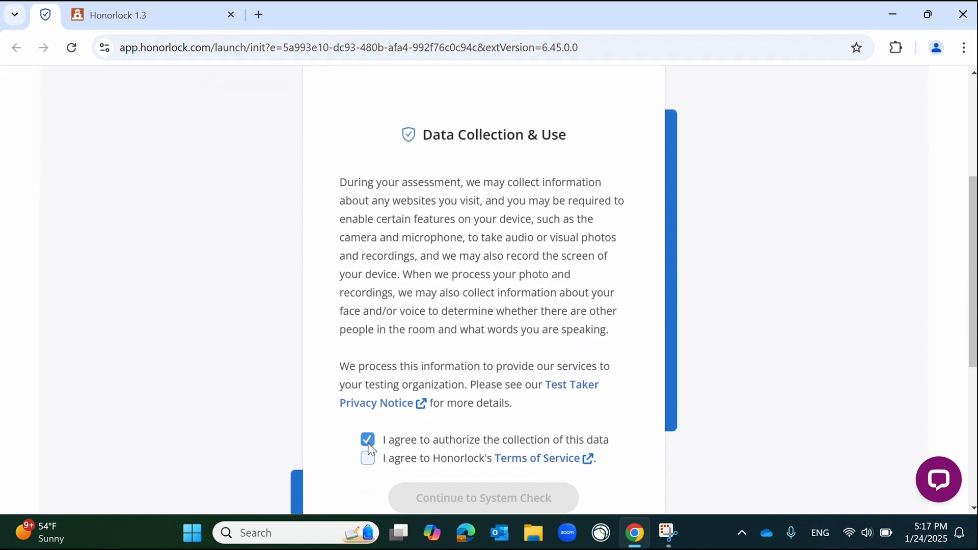
pyautogui.click(366, 457)
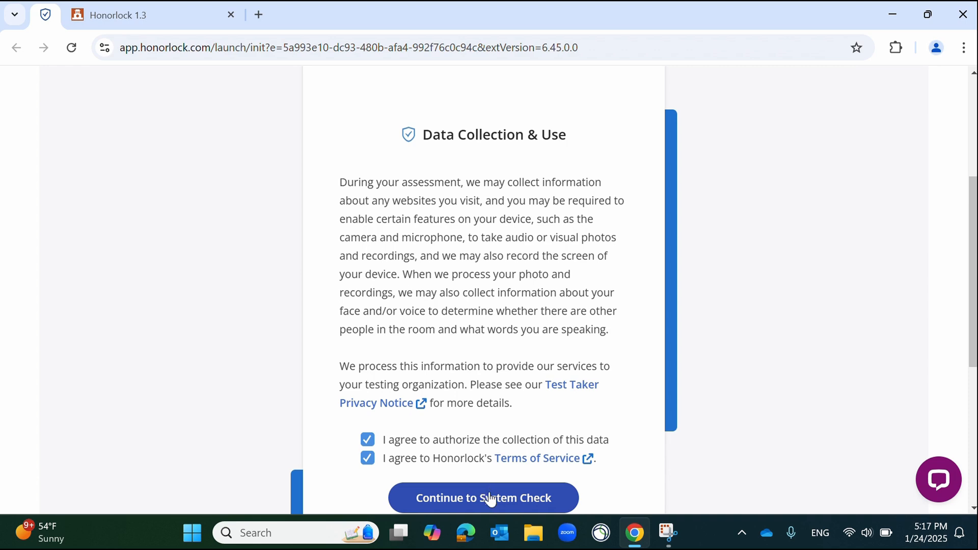
pyautogui.click(483, 498)
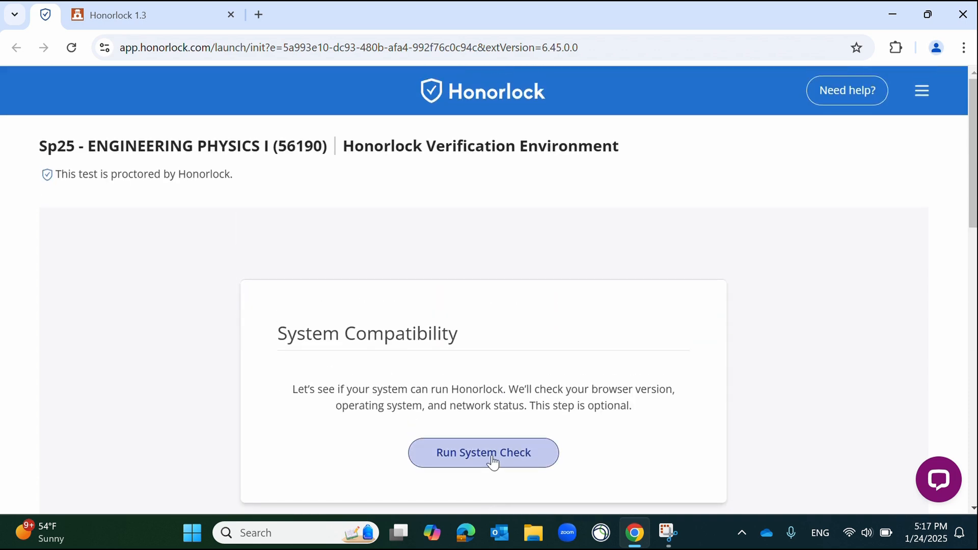
# Pass the system compatibility check, review the guidelines, and begin authentication
pyautogui.click(482, 452)
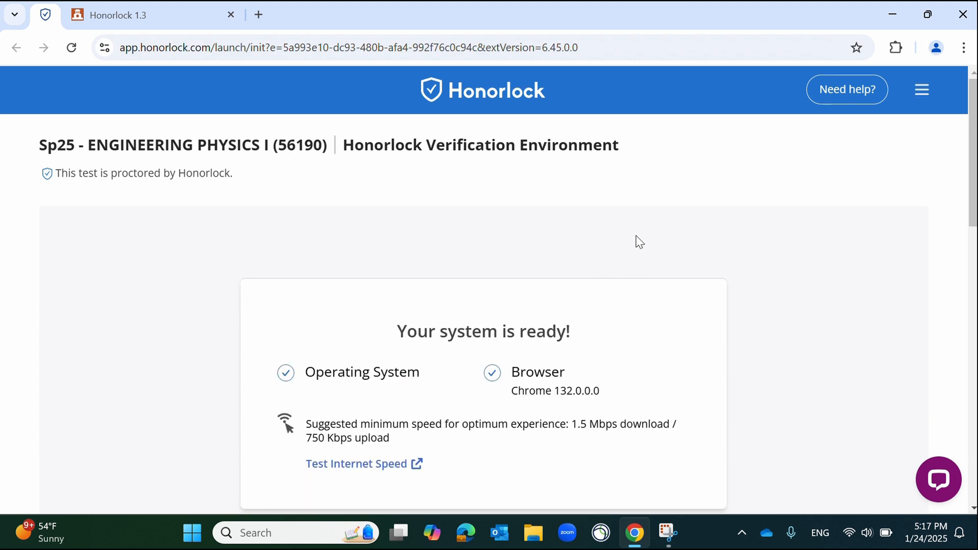
pyautogui.scroll(-3)
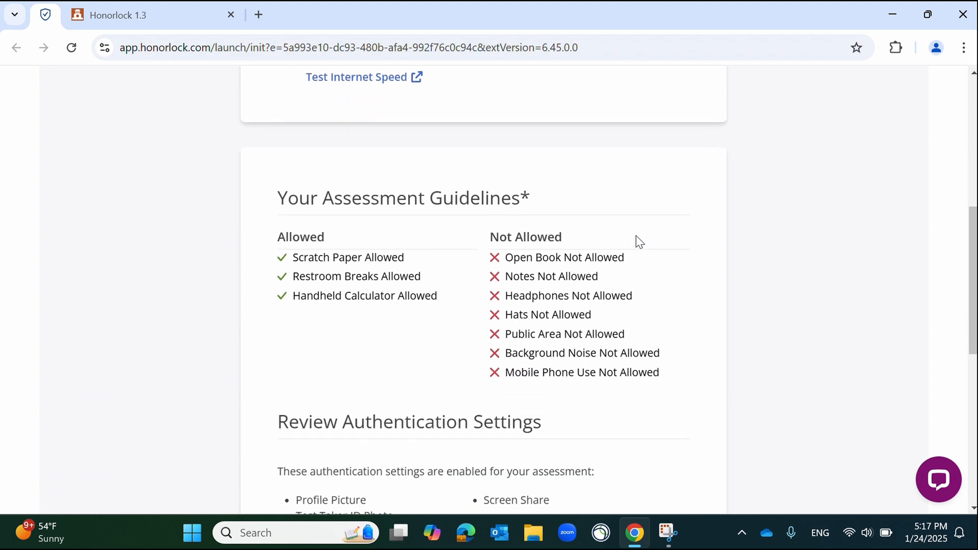
pyautogui.scroll(-3)
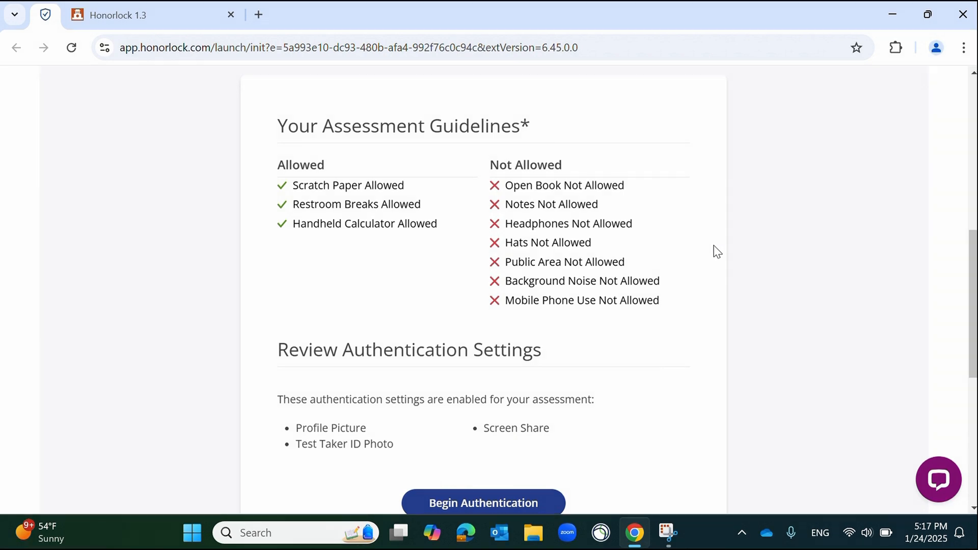
pyautogui.moveTo(704, 315)
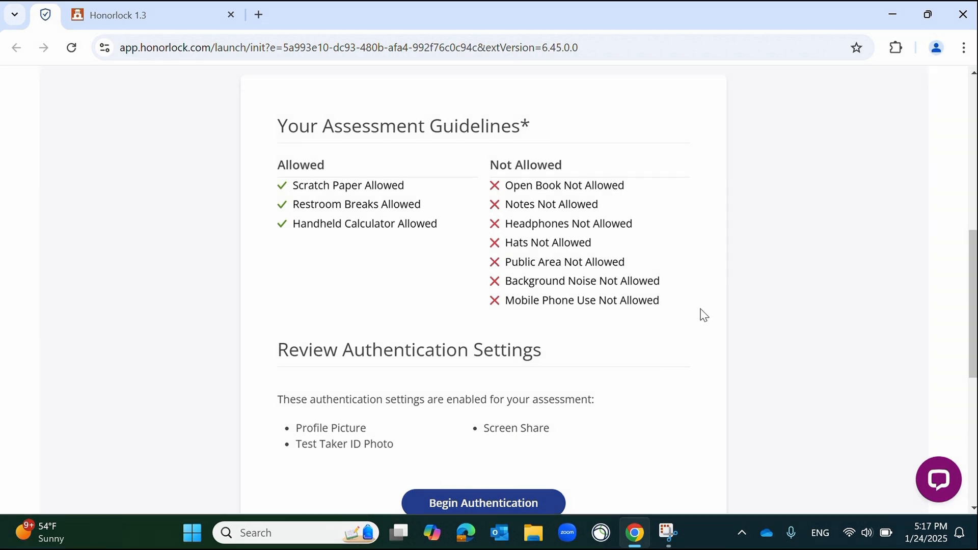
pyautogui.moveTo(490, 502)
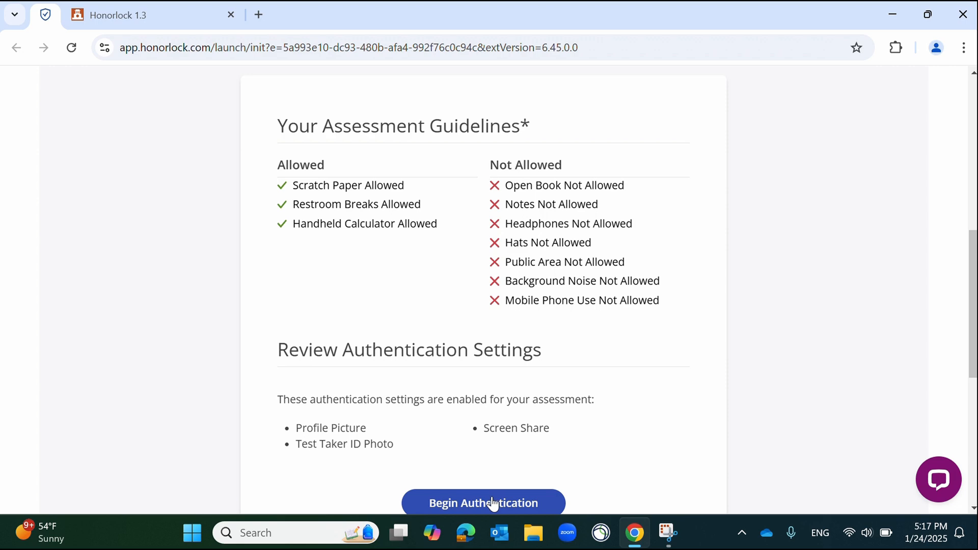
pyautogui.click(482, 502)
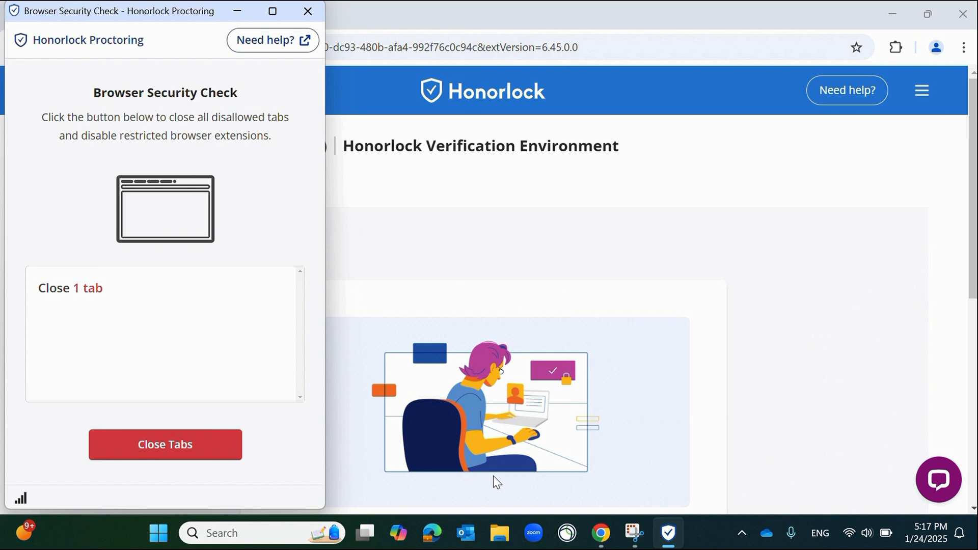
pyautogui.moveTo(84, 284)
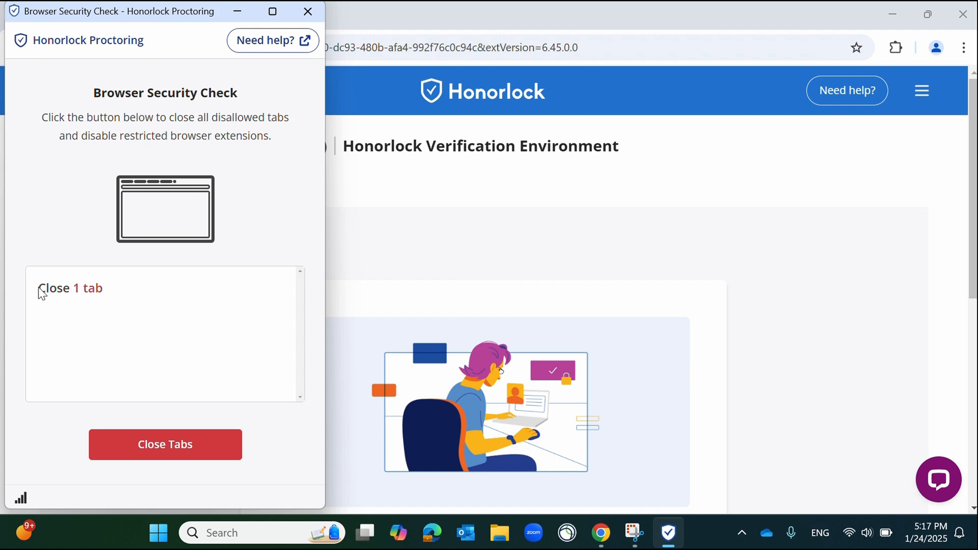
# Close the disallowed browser tab and acknowledge the BrowserGuard restrictions to reach face detection
pyautogui.doubleClick(71, 287)
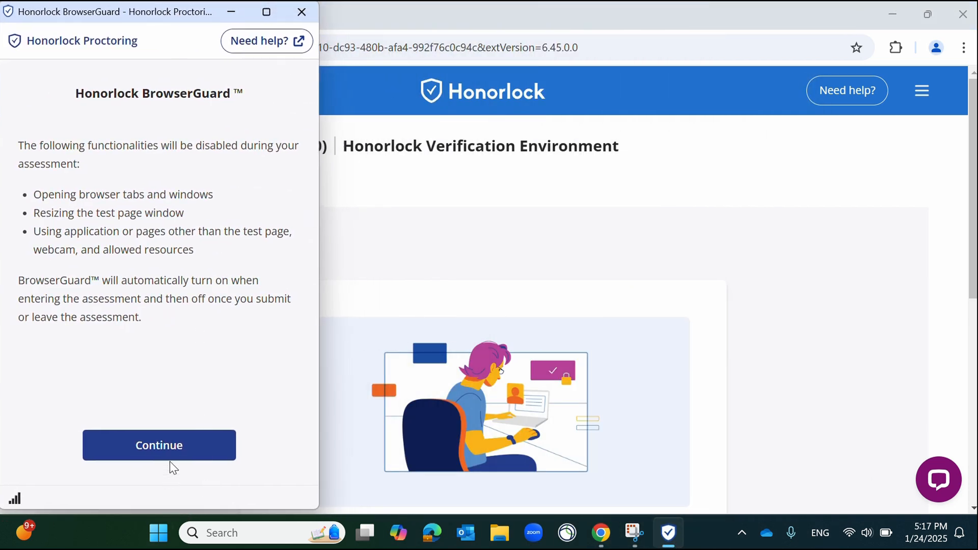
pyautogui.click(159, 445)
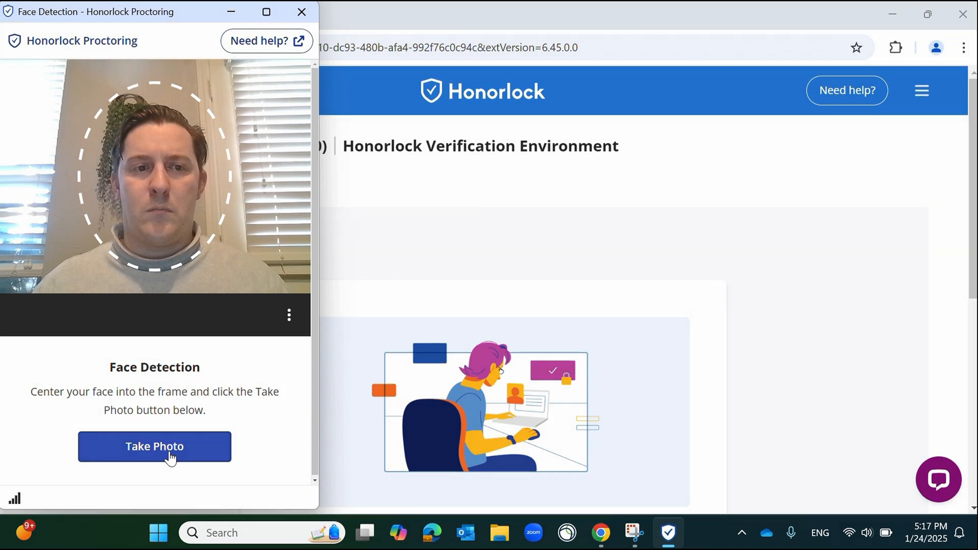
# Capture the face photo, then the photo ID picture, completing identity verification
pyautogui.click(154, 446)
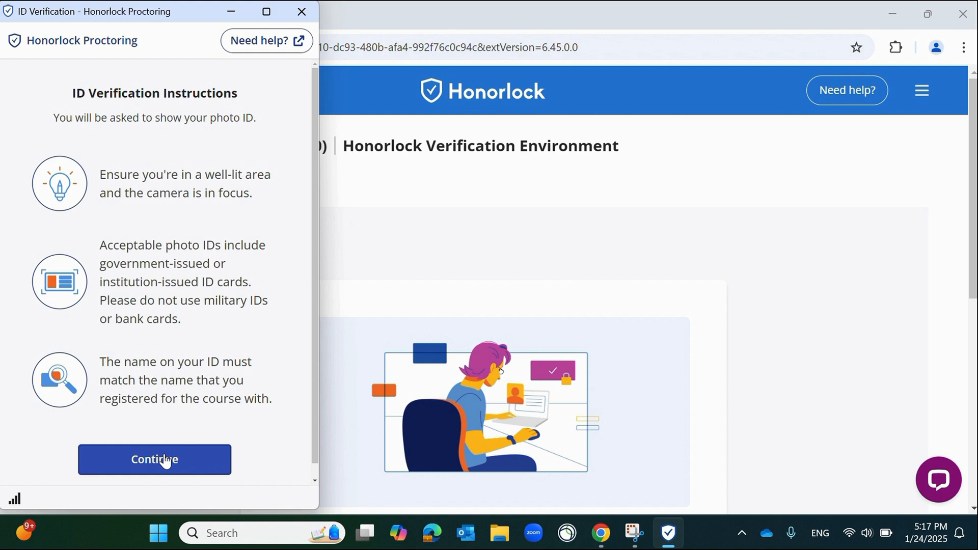
pyautogui.click(153, 459)
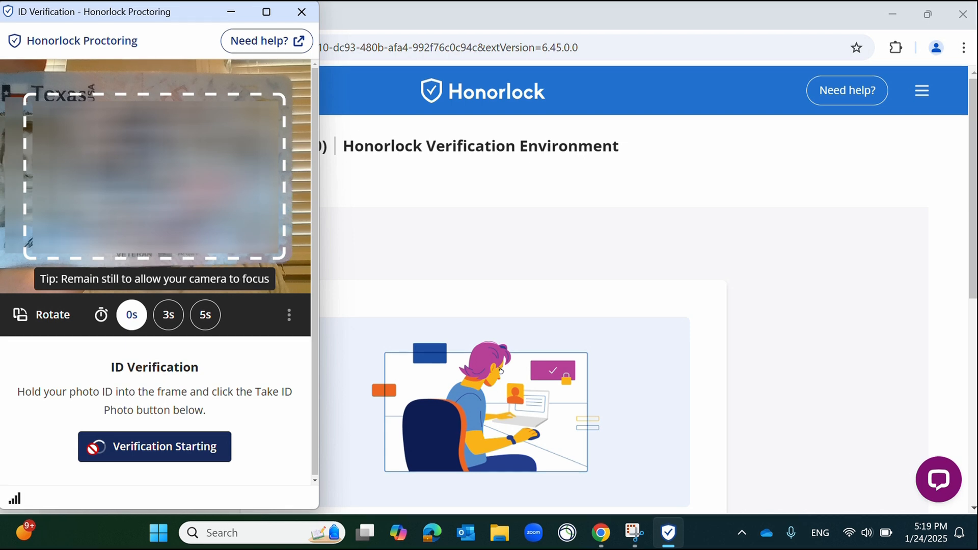
pyautogui.click(154, 446)
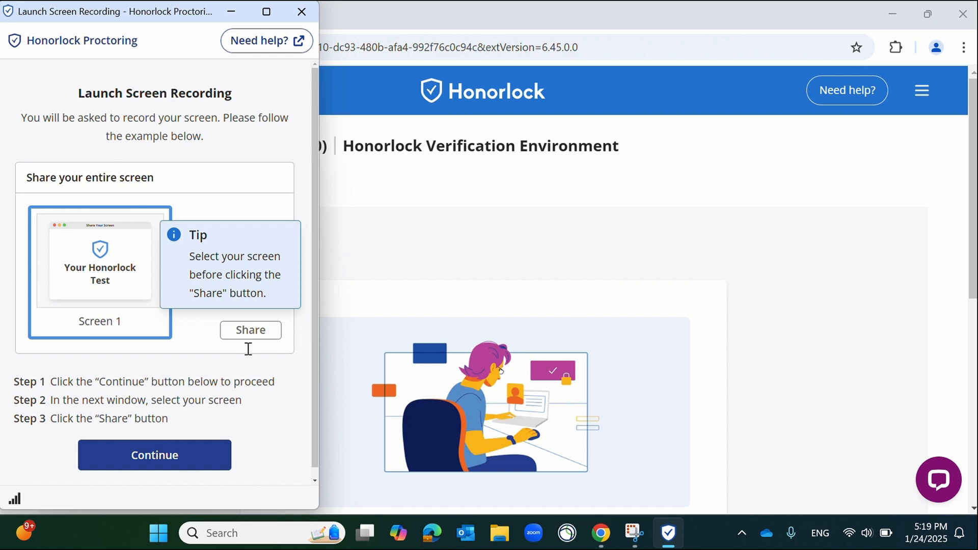
# Share the entire screen with Honorlock so the Accessing your Assessment page appears
pyautogui.click(154, 454)
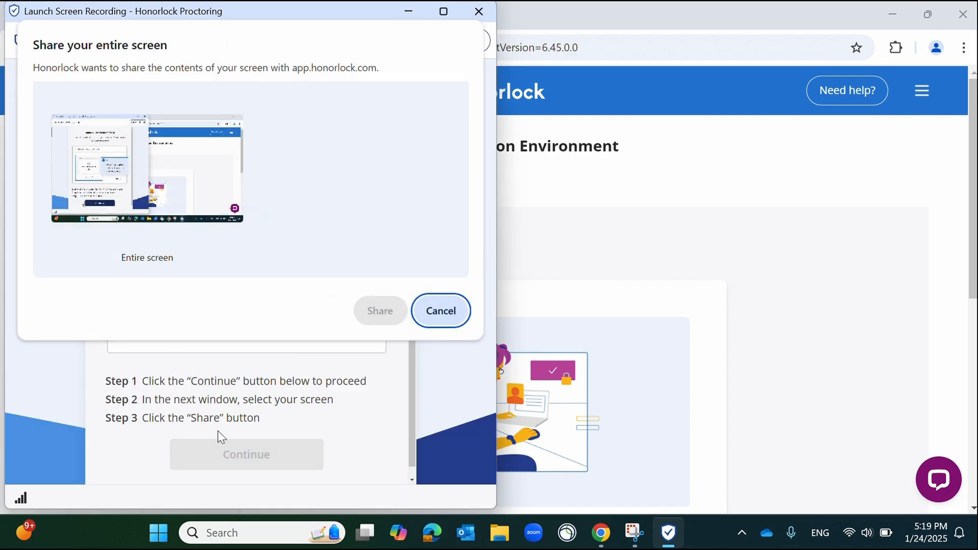
pyautogui.click(146, 168)
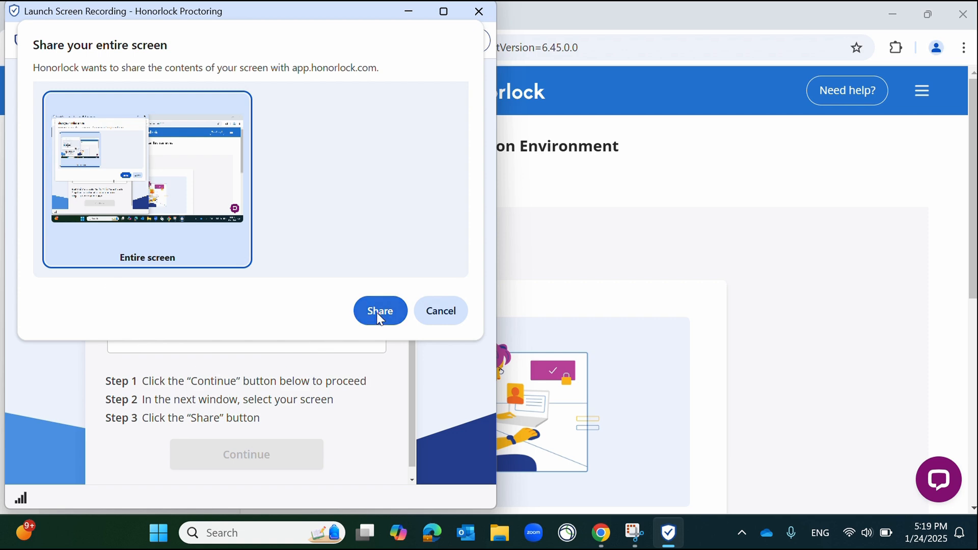
pyautogui.click(380, 311)
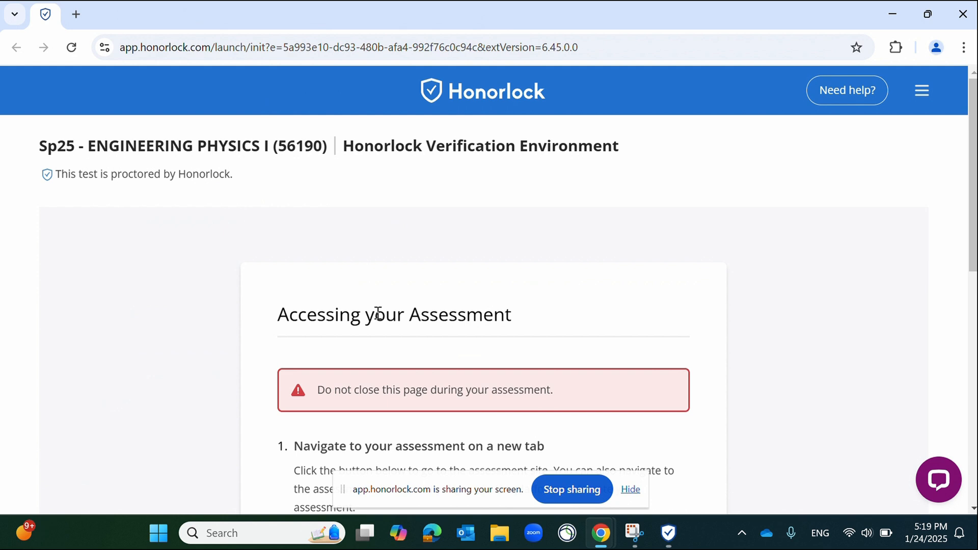
# Open the QUEST assessment site in a new tab from step 1 of the access instructions
pyautogui.scroll(-3)
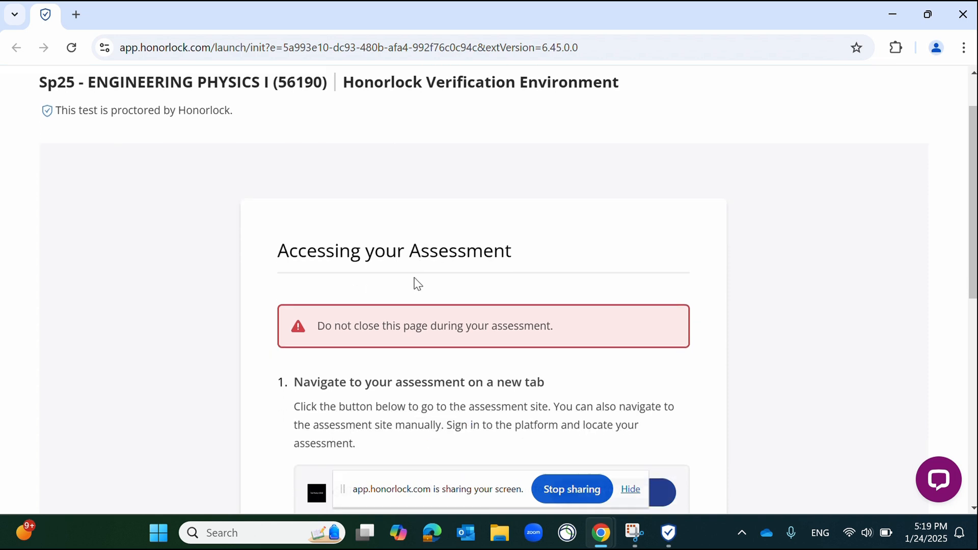
pyautogui.scroll(-3)
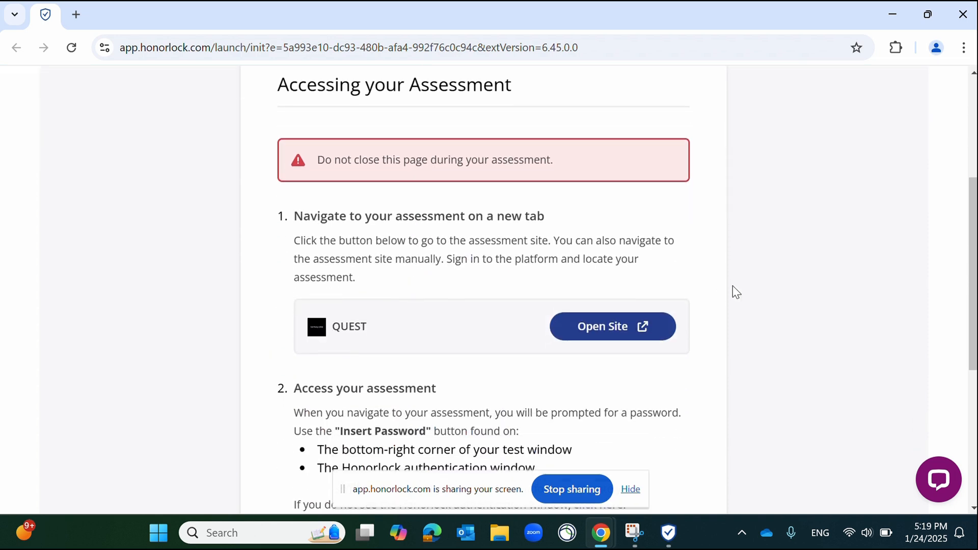
pyautogui.moveTo(602, 330)
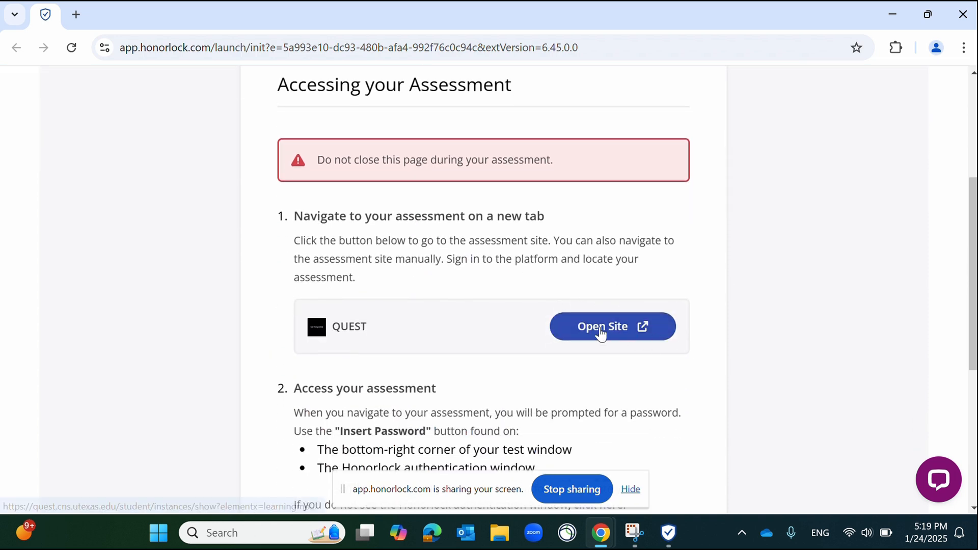
pyautogui.click(612, 326)
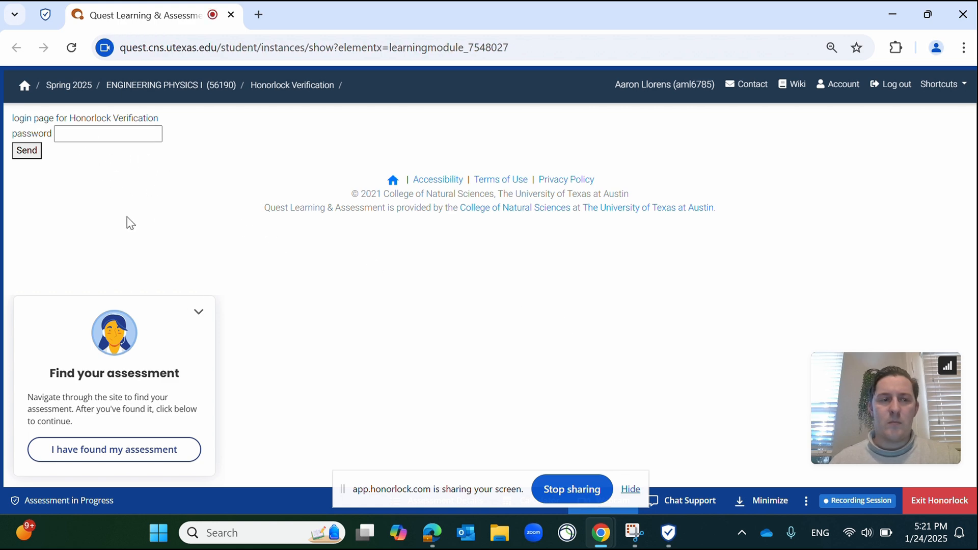
pyautogui.moveTo(171, 401)
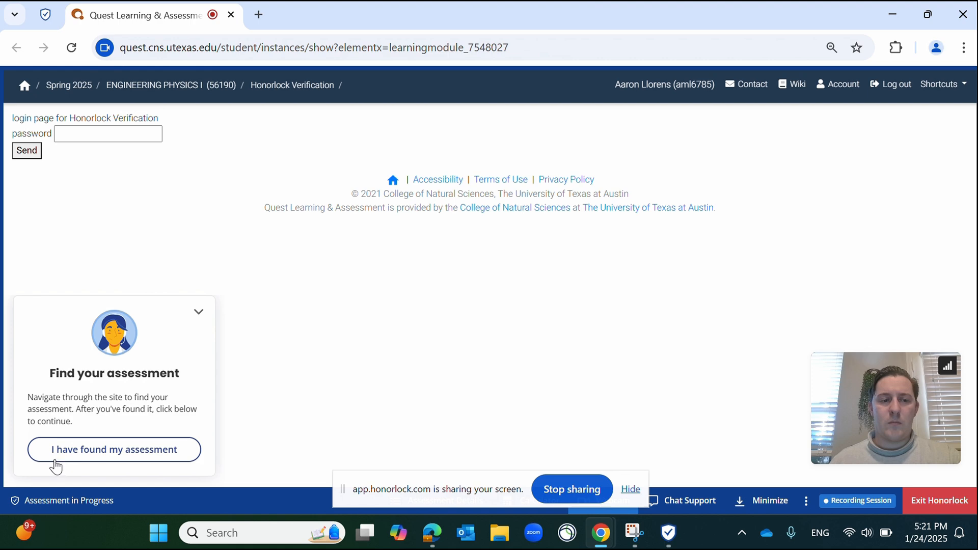
# Confirm the assessment is found, auto-fill the proctor password, and send it to load the quiz
pyautogui.click(113, 450)
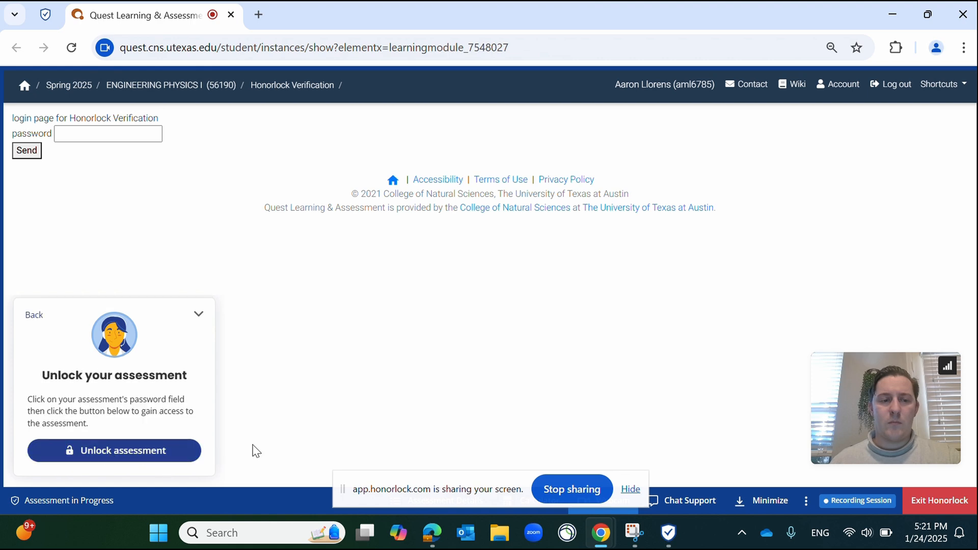
pyautogui.moveTo(123, 450)
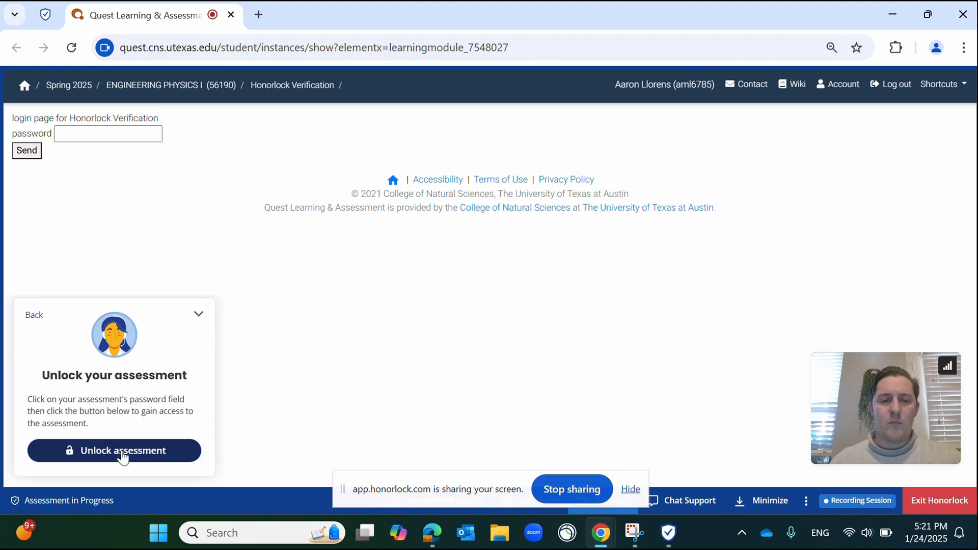
pyautogui.click(114, 450)
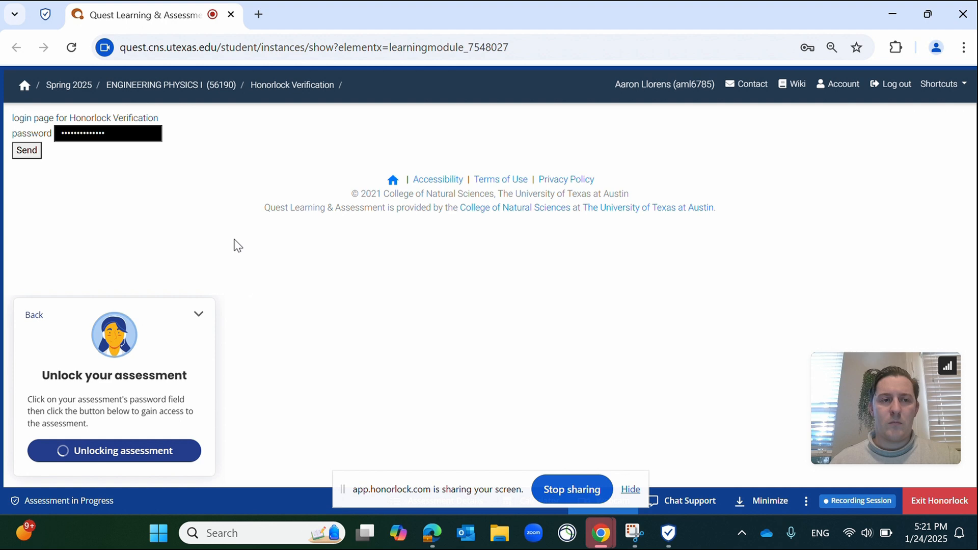
pyautogui.click(27, 151)
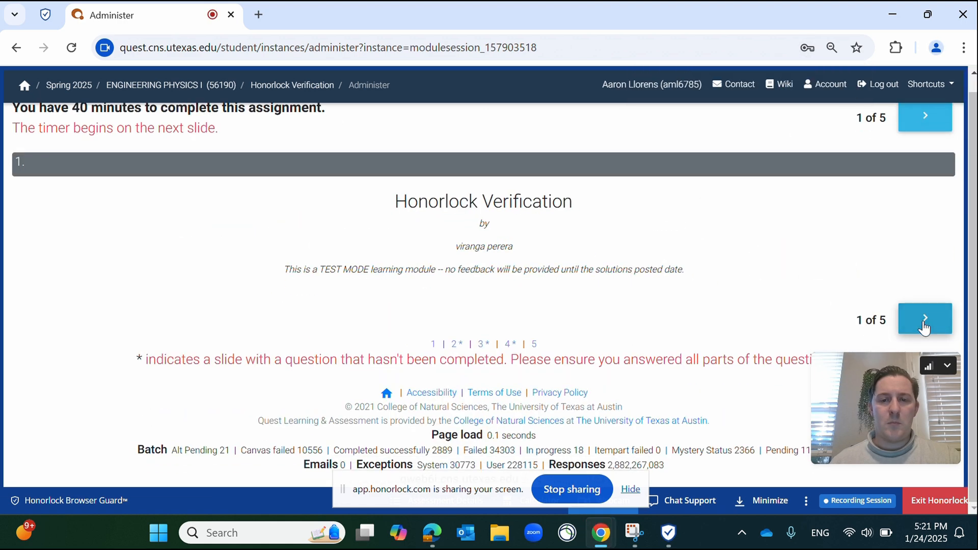
# Answer question 2 with the first choice and submit the answer to question 3
pyautogui.click(924, 319)
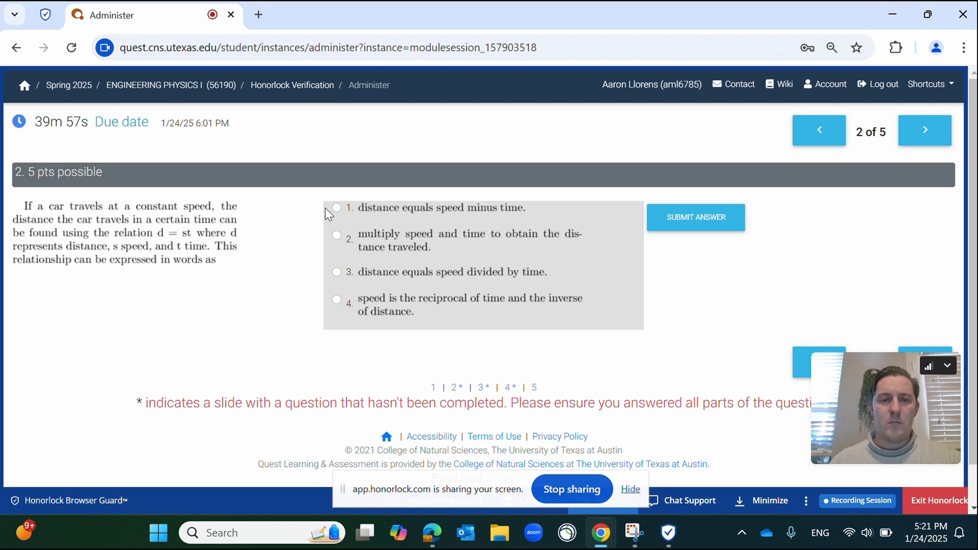
pyautogui.click(336, 208)
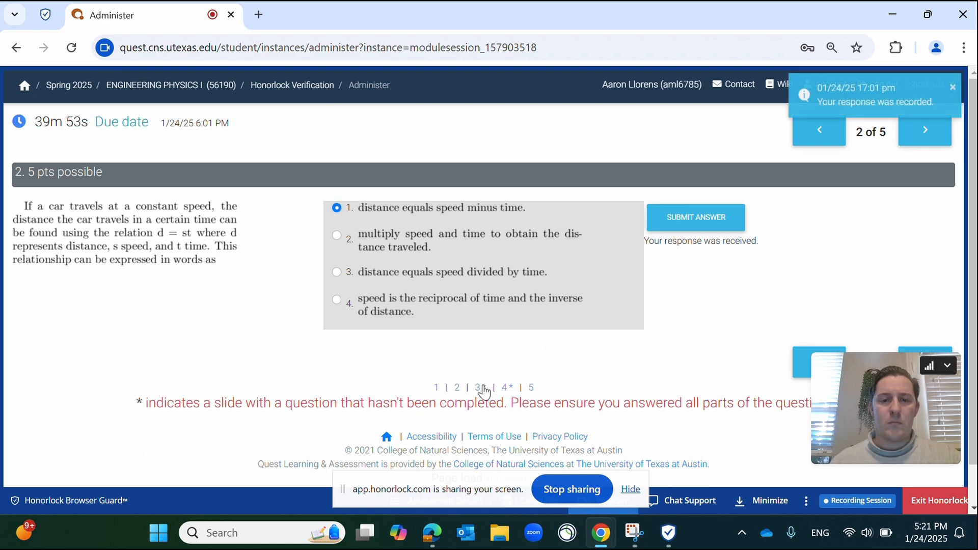
pyautogui.click(925, 130)
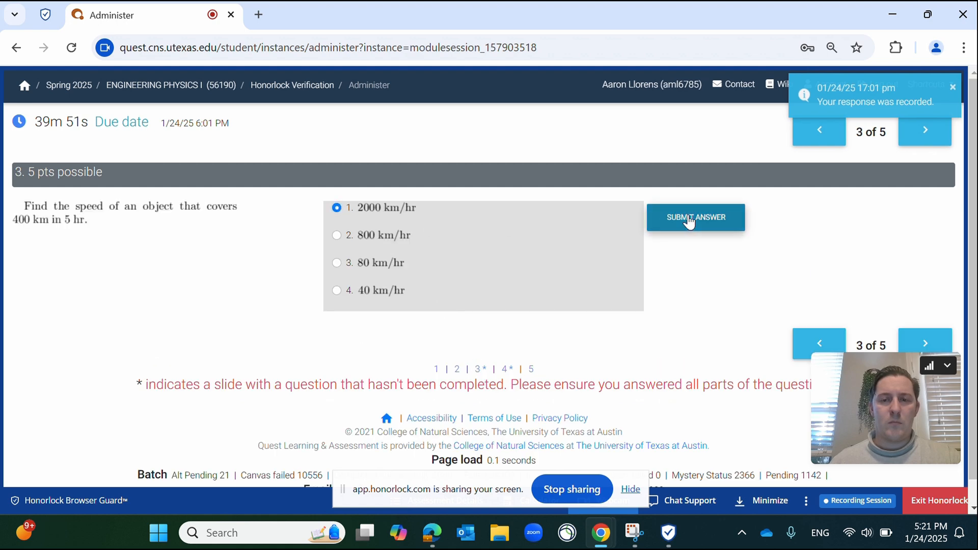
pyautogui.click(695, 217)
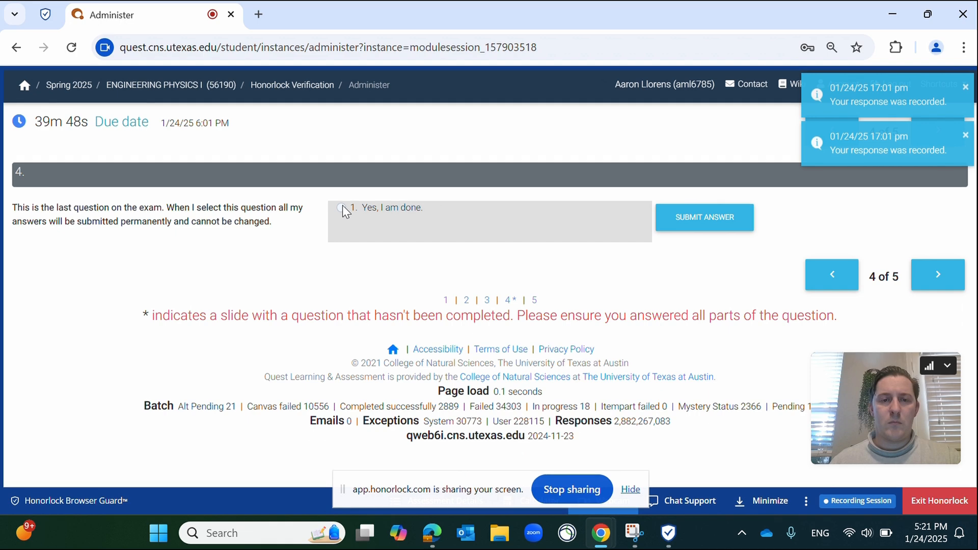
# Confirm 'Yes, I am done' to submit all answers and move to the Results slide
pyautogui.click(340, 207)
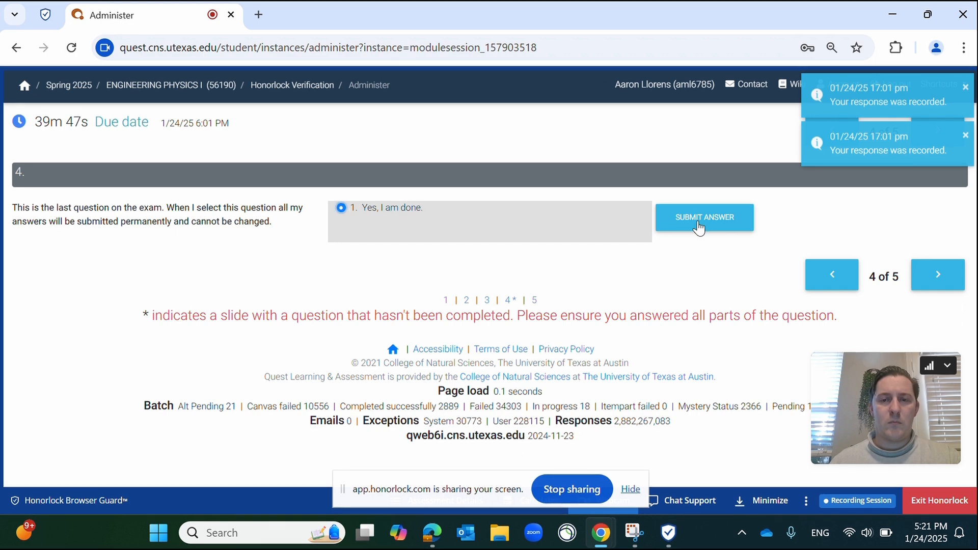
pyautogui.click(704, 217)
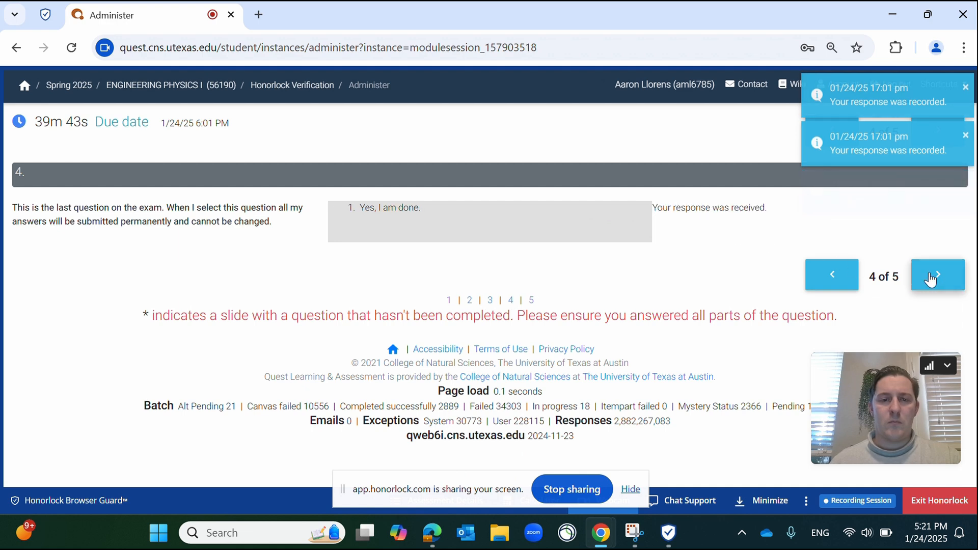
pyautogui.click(937, 275)
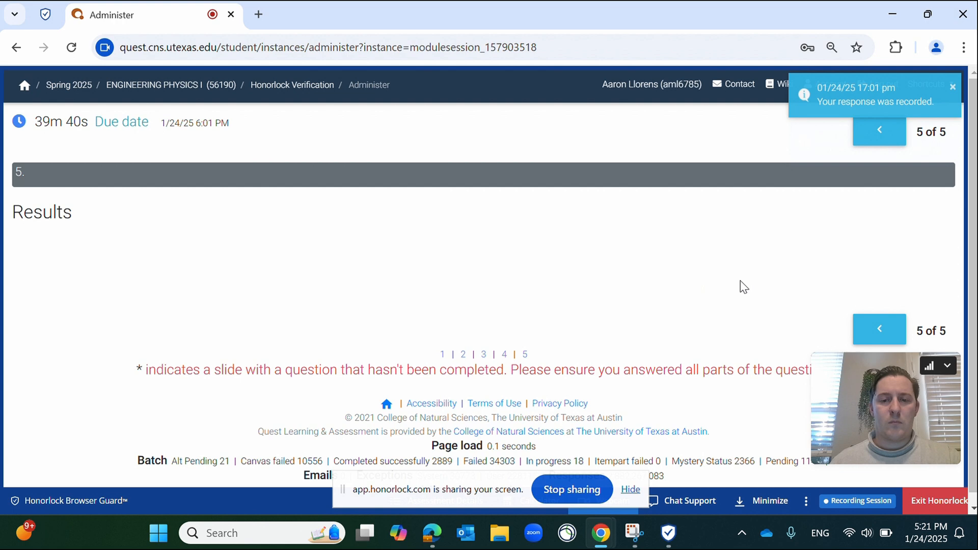
pyautogui.moveTo(729, 450)
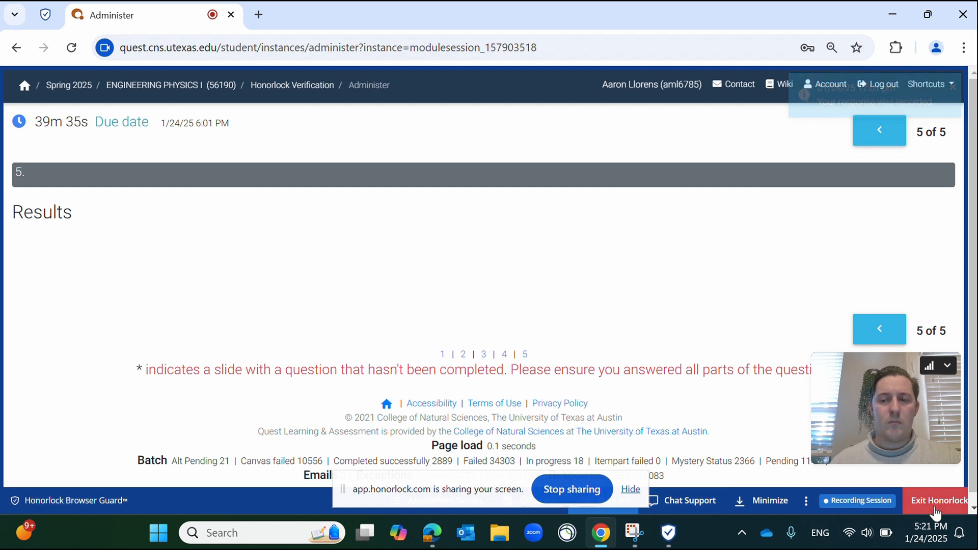
# Exit Honorlock, confirm ending proctoring, and close the thank-you window
pyautogui.click(940, 500)
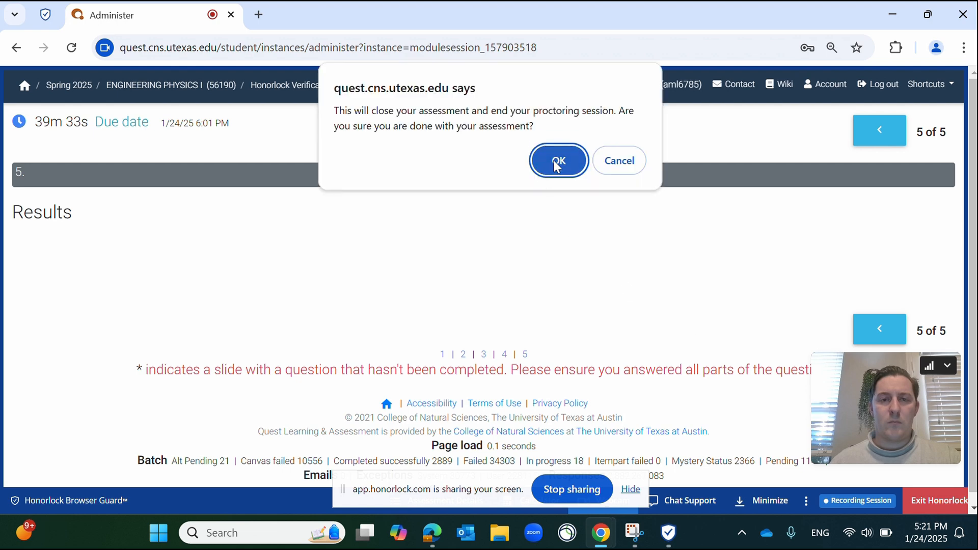
pyautogui.click(557, 160)
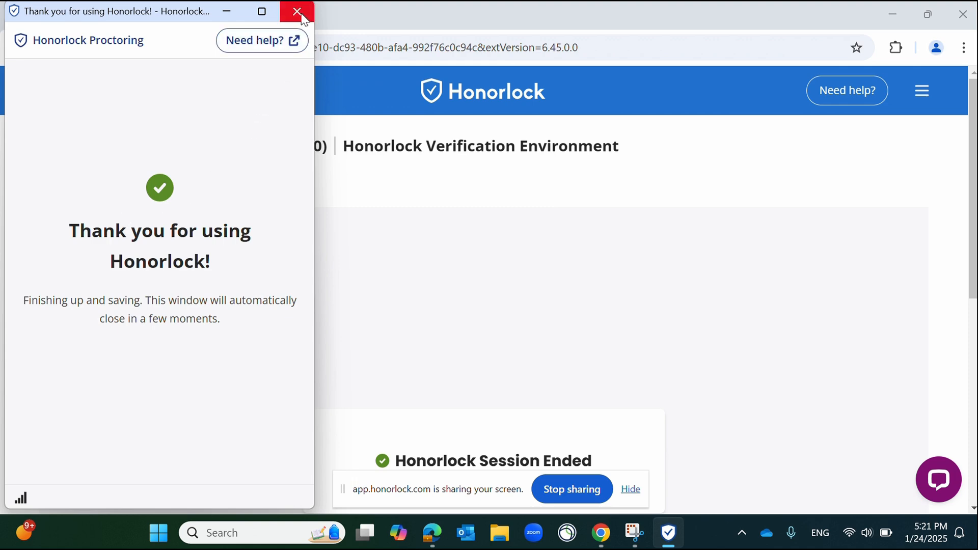
pyautogui.click(296, 13)
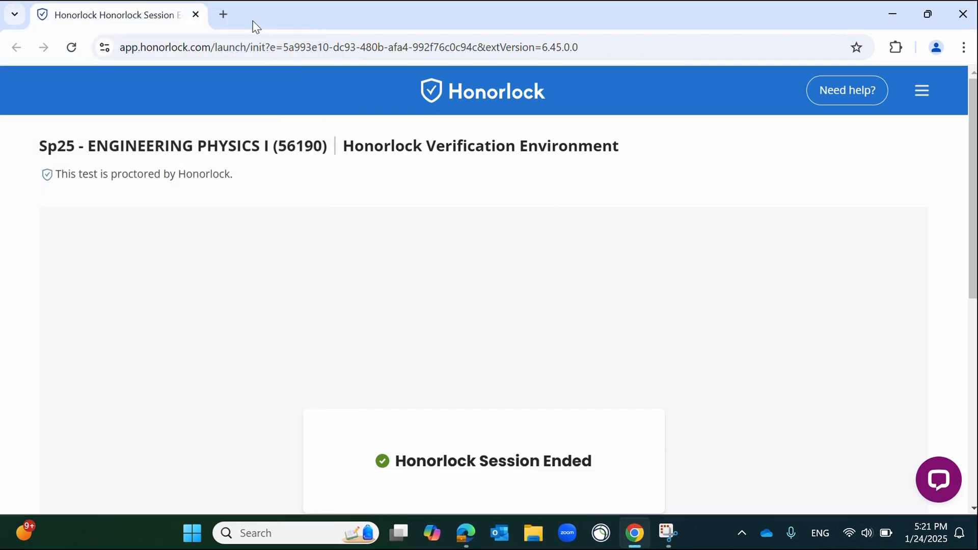